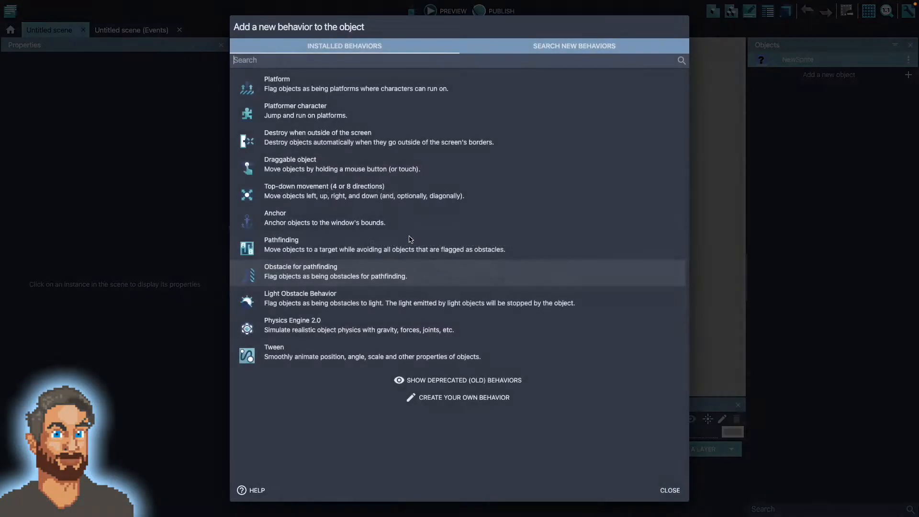
# Preview the level, jump the wizard onto the middle platform, then return to the Untitled scene editor.
pyautogui.click(670, 491)
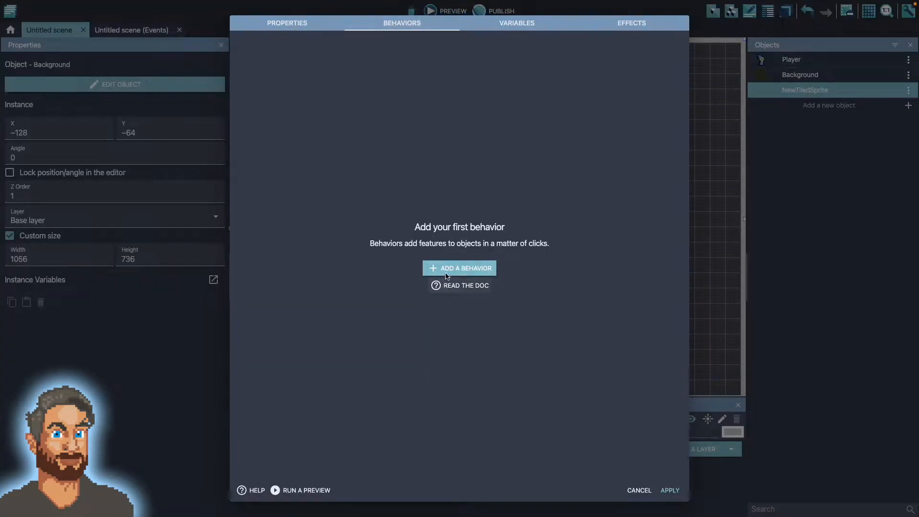
pyautogui.click(459, 269)
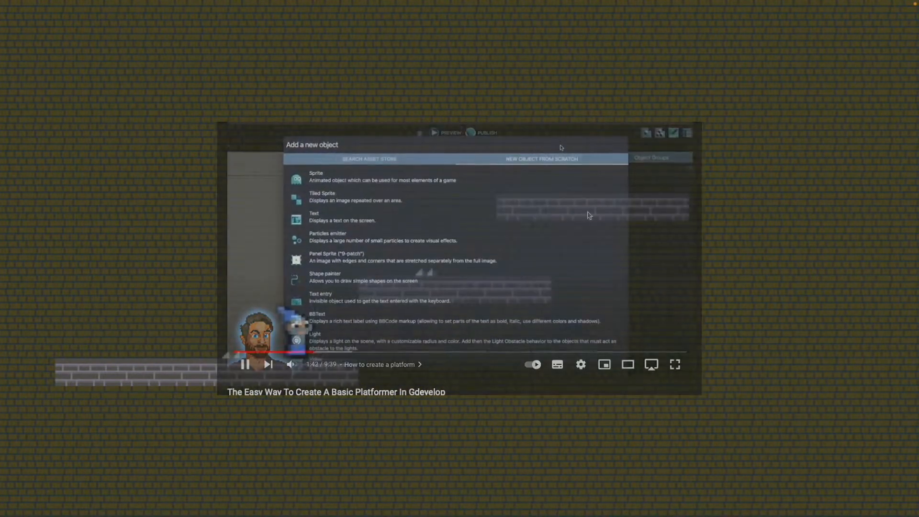
pyautogui.click(675, 364)
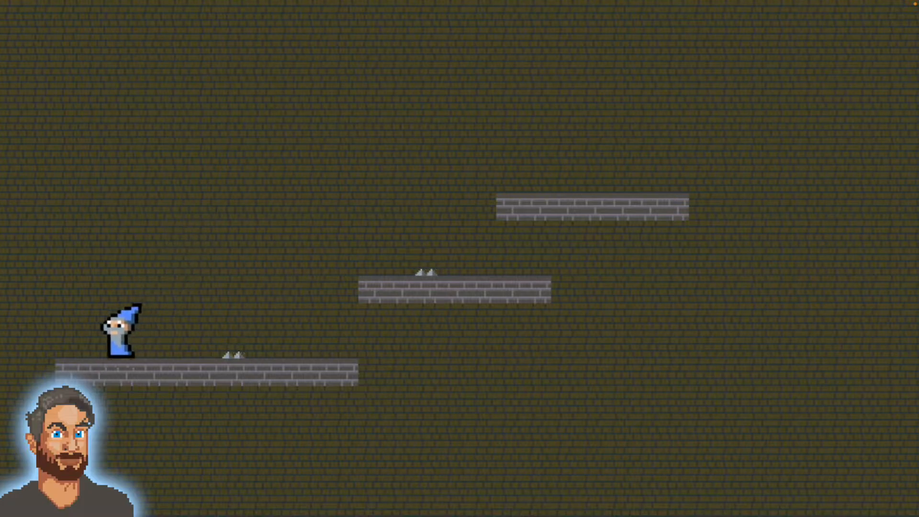
pyautogui.press('Right')
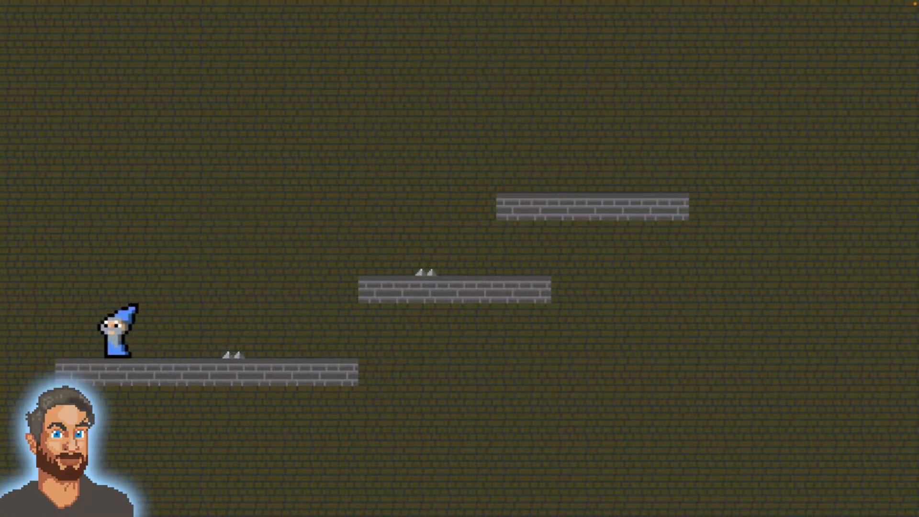
pyautogui.press('Right')
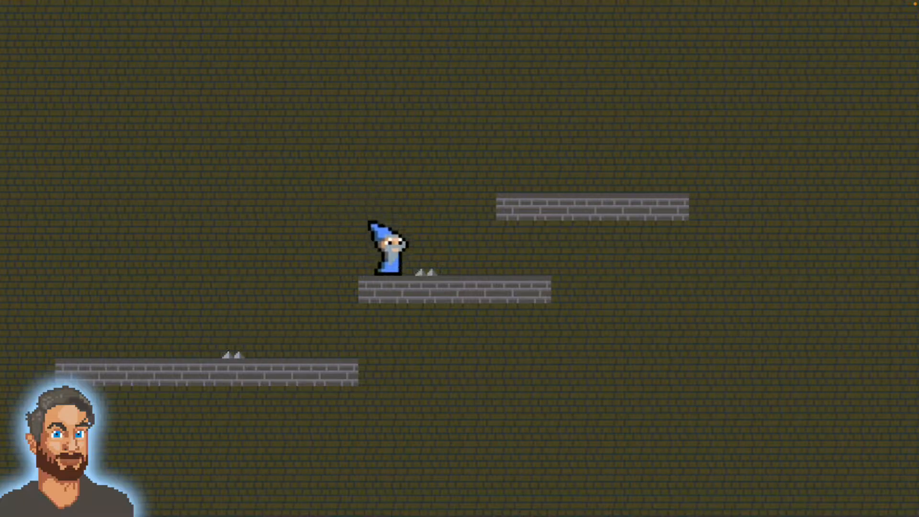
pyautogui.click(82, 11)
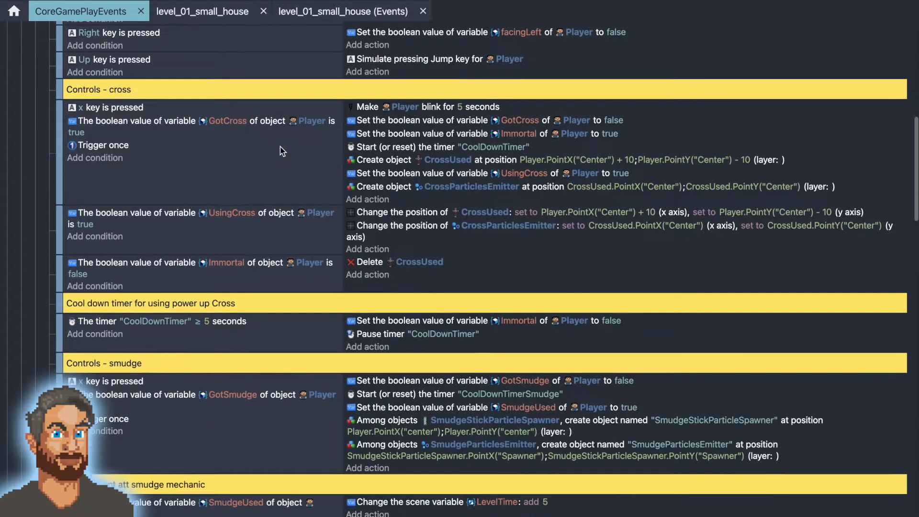
pyautogui.scroll(-3)
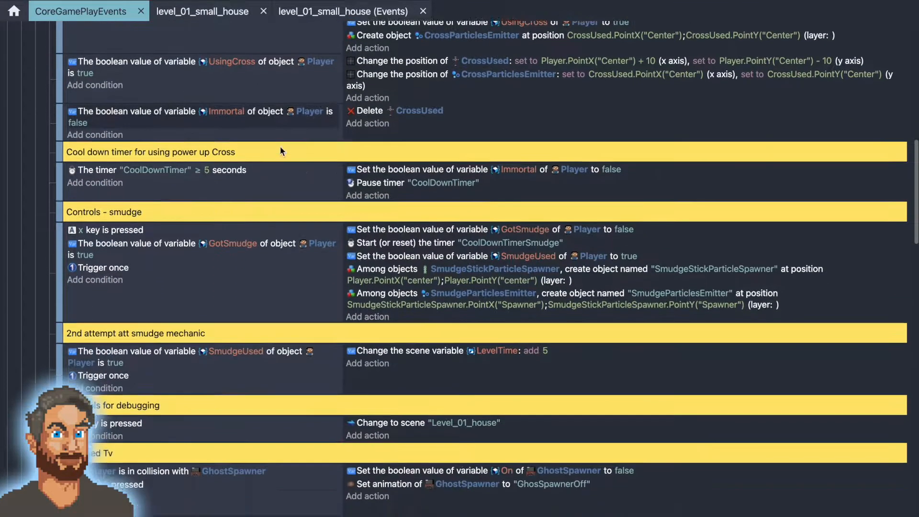
pyautogui.scroll(-3)
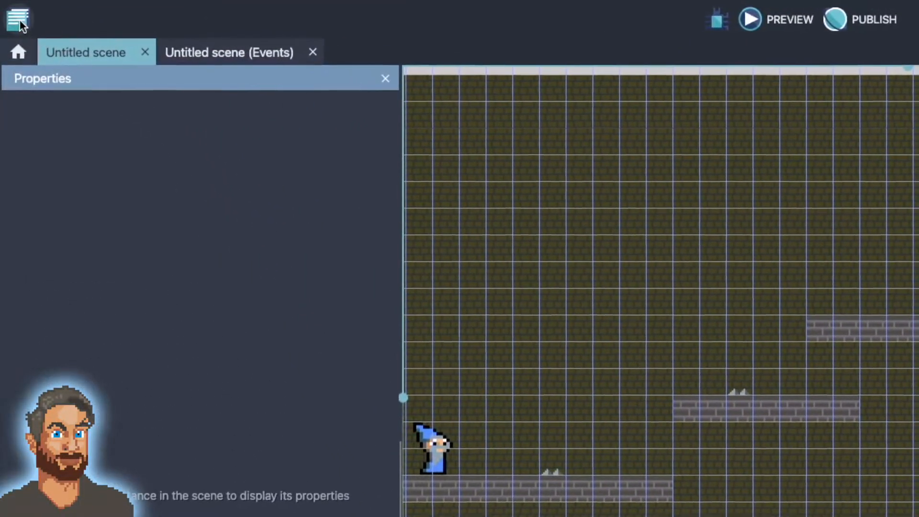
pyautogui.moveTo(20, 20)
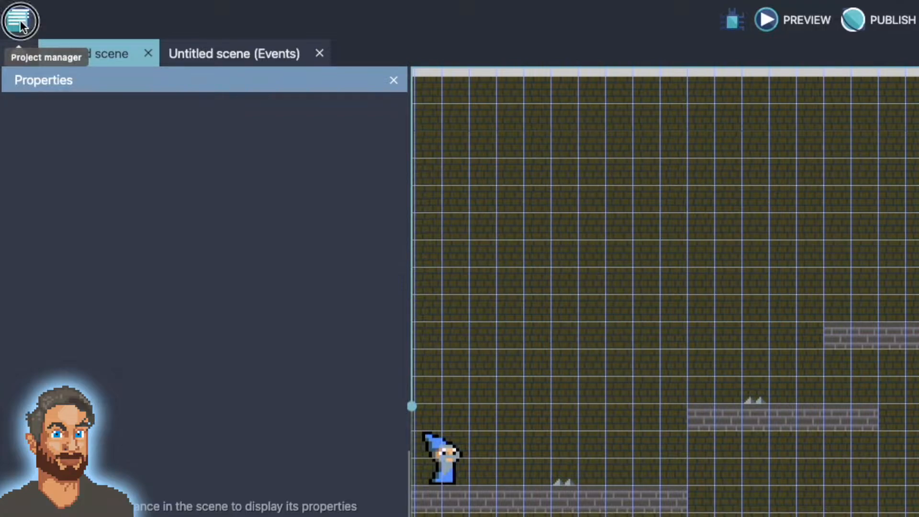
# Search extensions for 'smooth camera' and install Smooth Camera into the project.
pyautogui.click(21, 21)
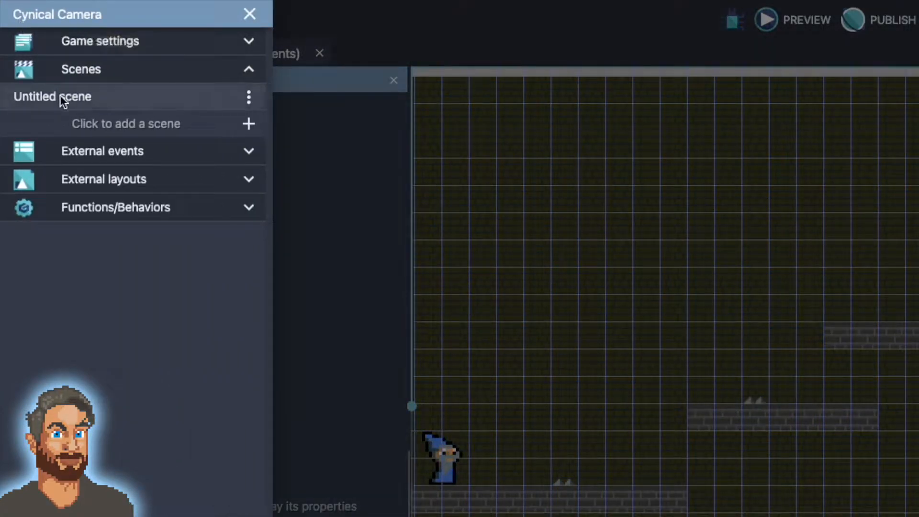
pyautogui.moveTo(178, 211)
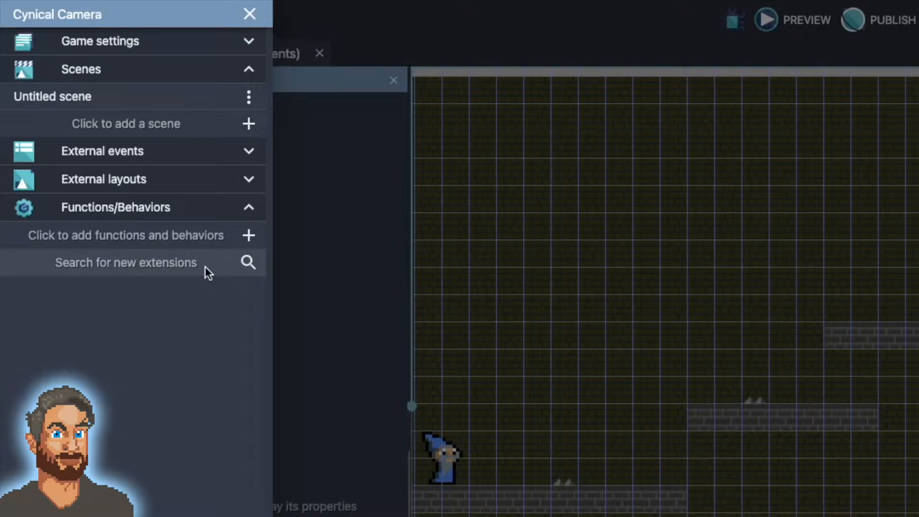
pyautogui.click(125, 263)
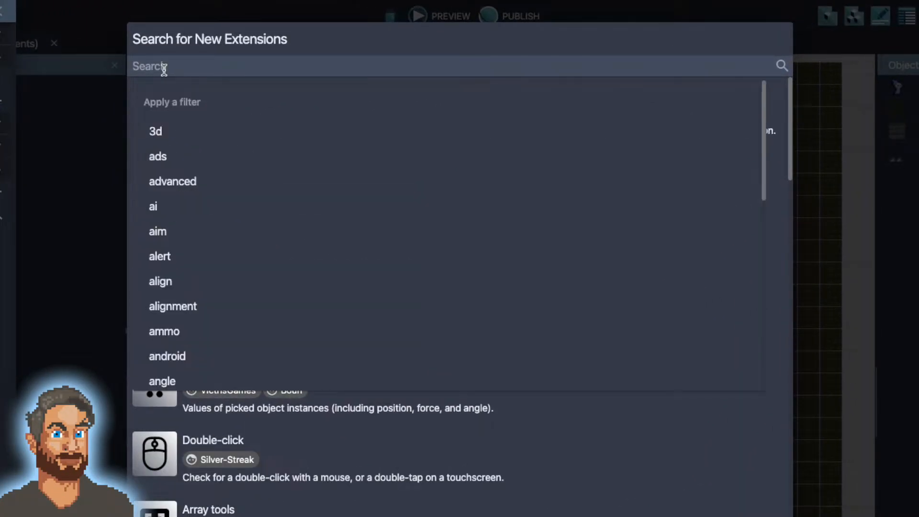
pyautogui.write('smooth c')
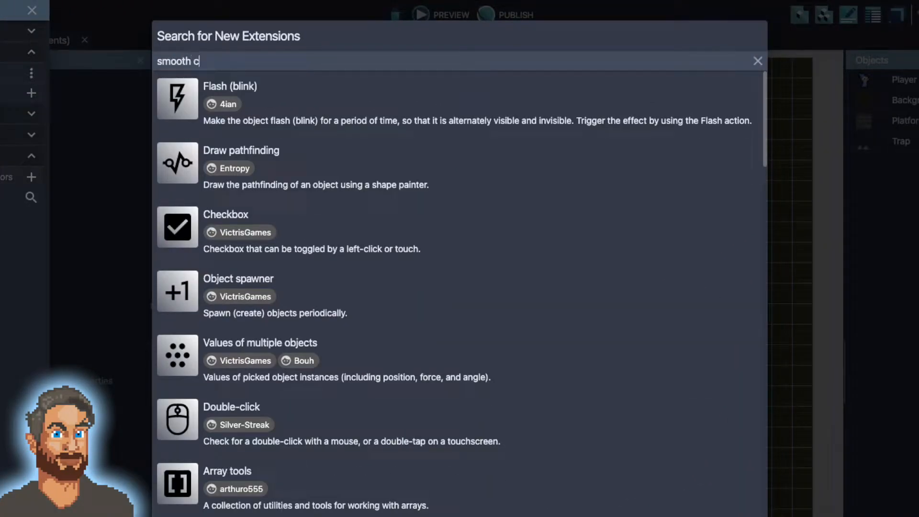
pyautogui.write('amera')
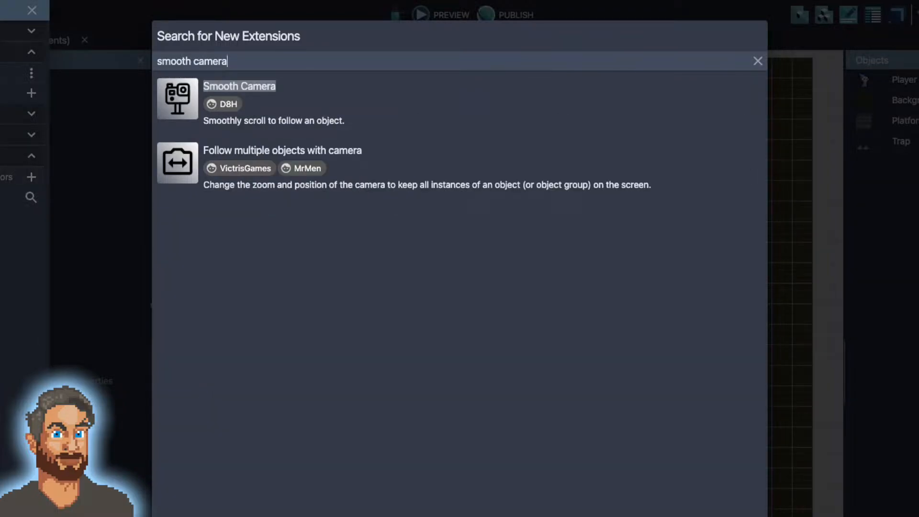
pyautogui.moveTo(191, 101)
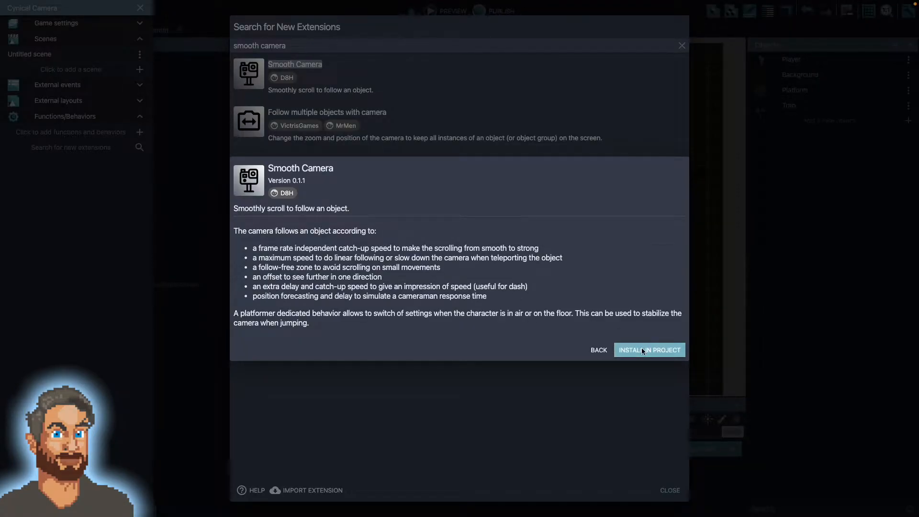
pyautogui.click(643, 349)
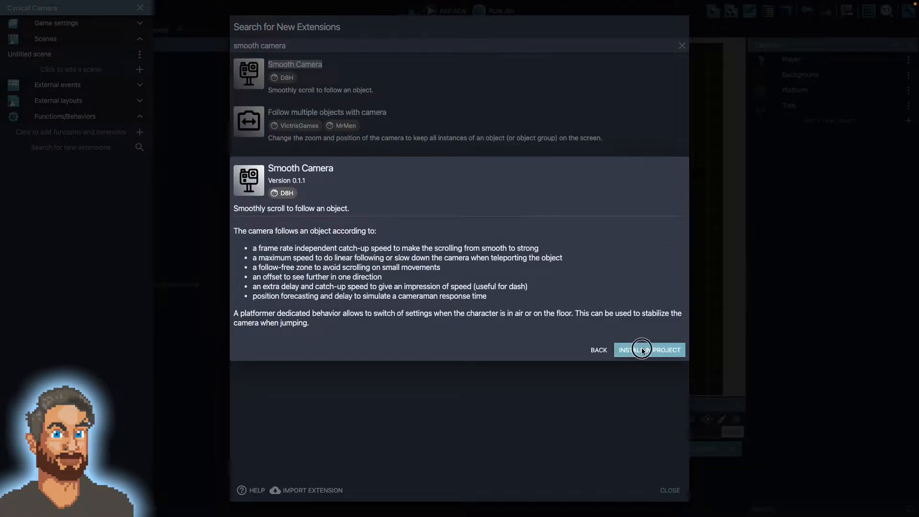
pyautogui.click(649, 349)
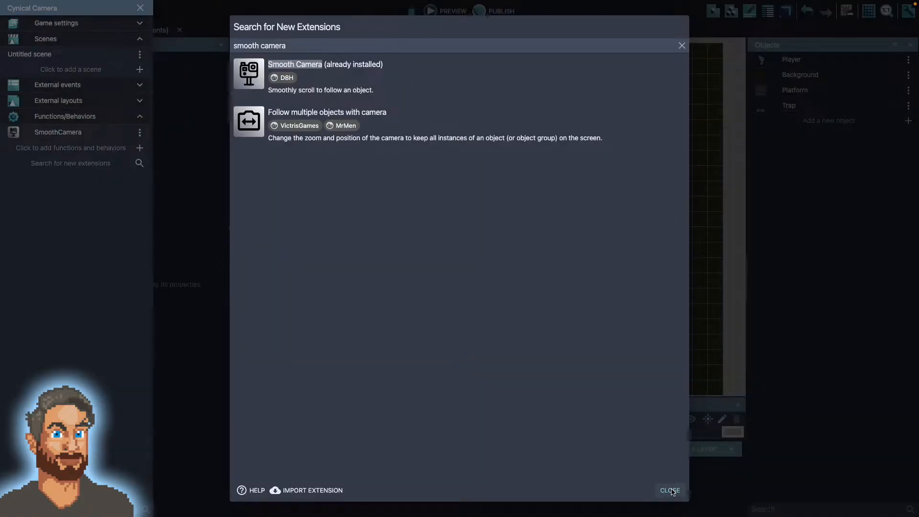
# Add the SmoothPlatformerCamera behavior to the Player object.
pyautogui.click(670, 490)
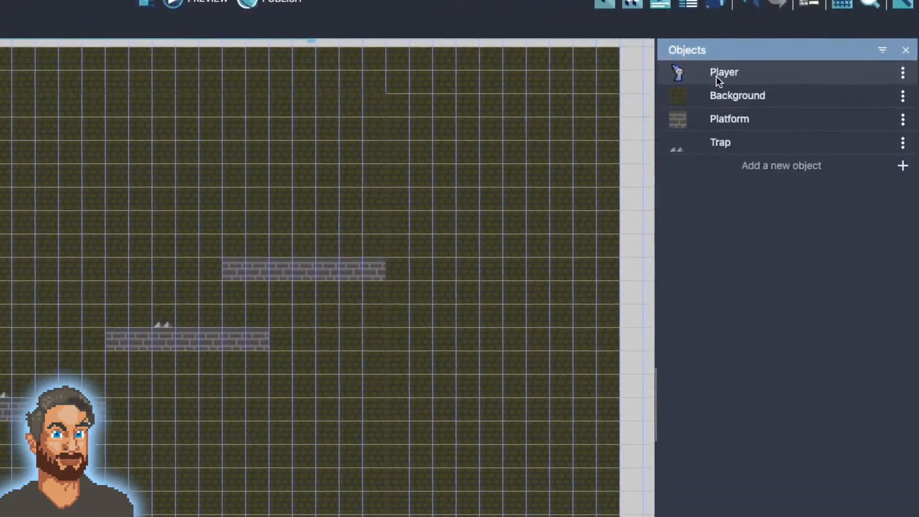
pyautogui.doubleClick(723, 72)
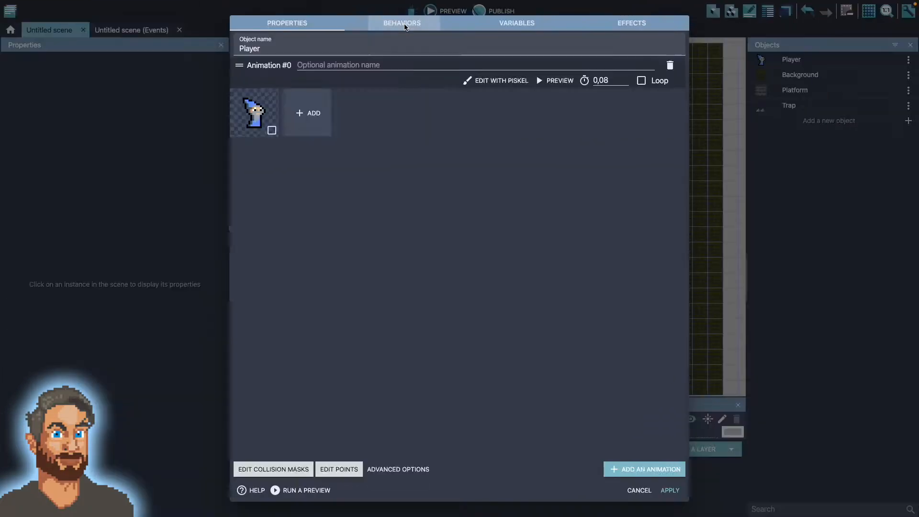
pyautogui.click(402, 23)
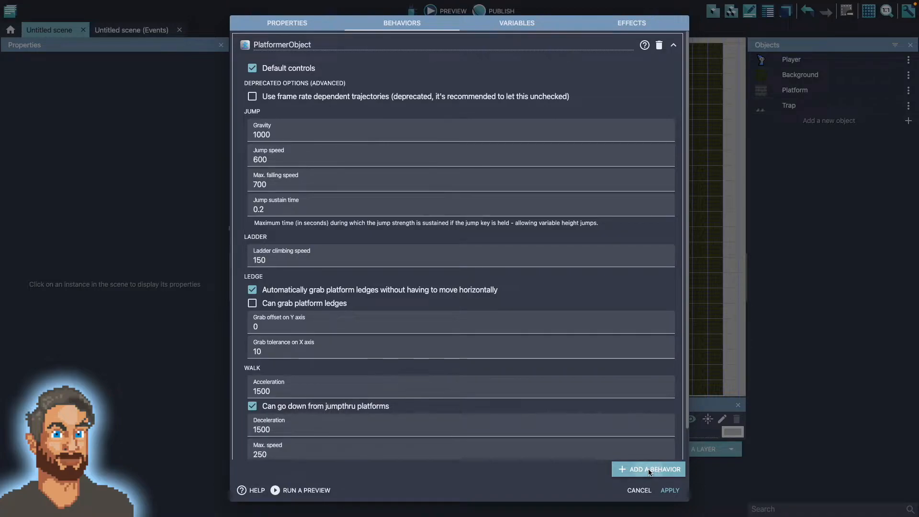
pyautogui.click(649, 469)
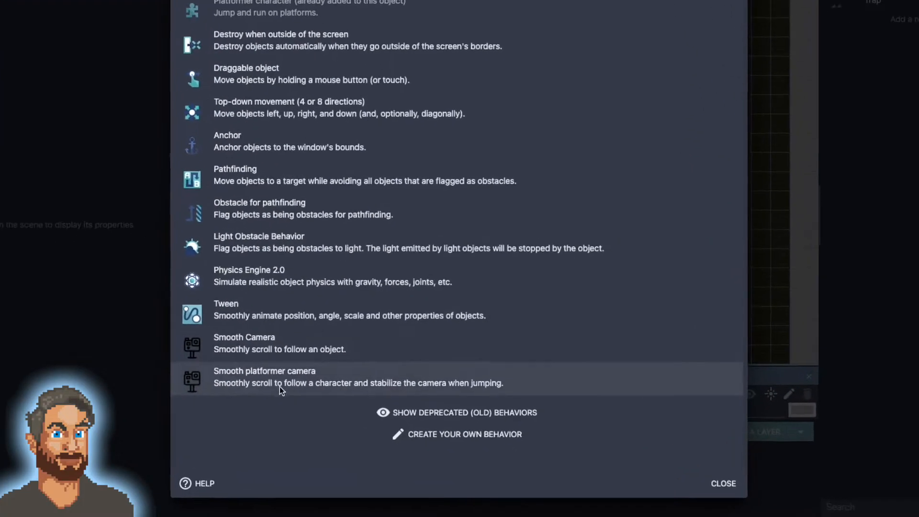
pyautogui.click(264, 378)
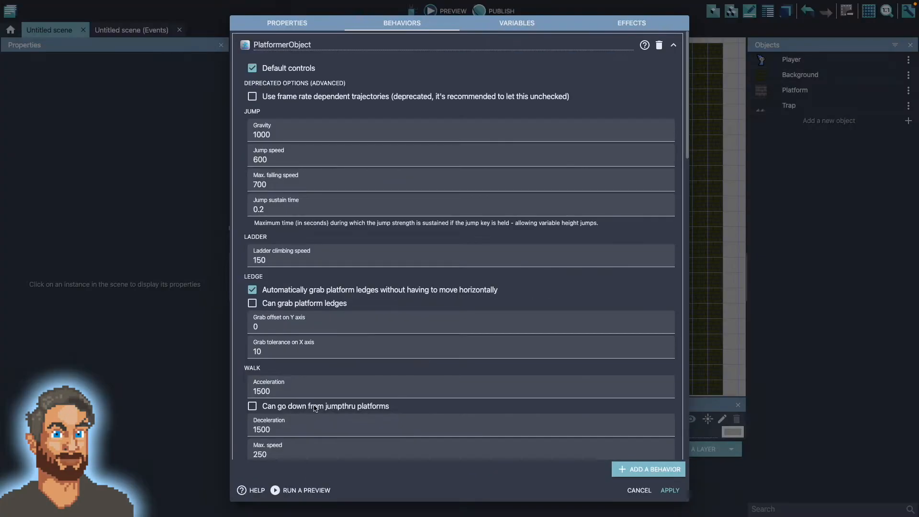
# Review its PlatformerObject and SmoothCamera settings, then apply and return to the scene.
pyautogui.scroll(-3)
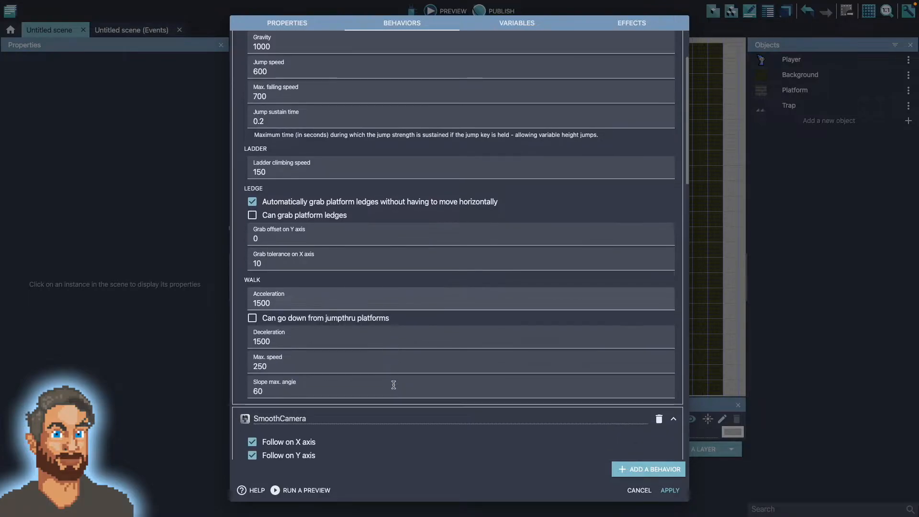
pyautogui.scroll(-3)
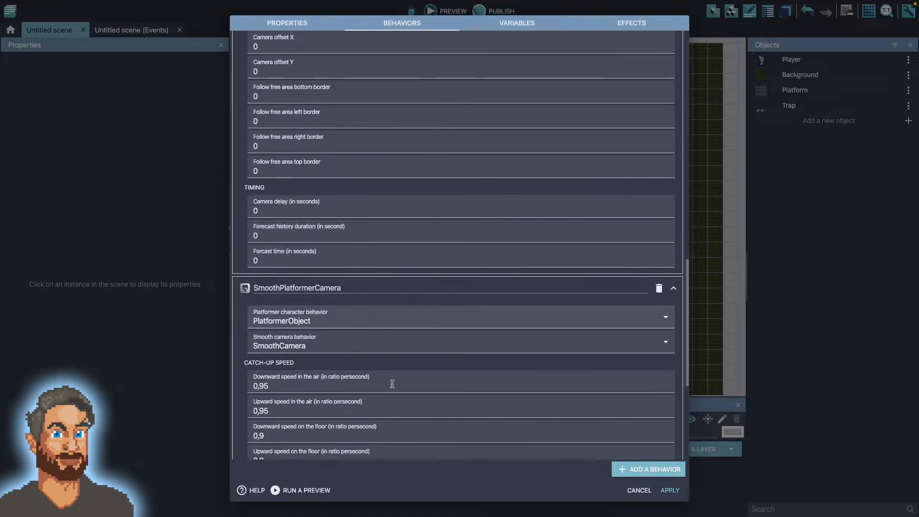
pyautogui.scroll(-3)
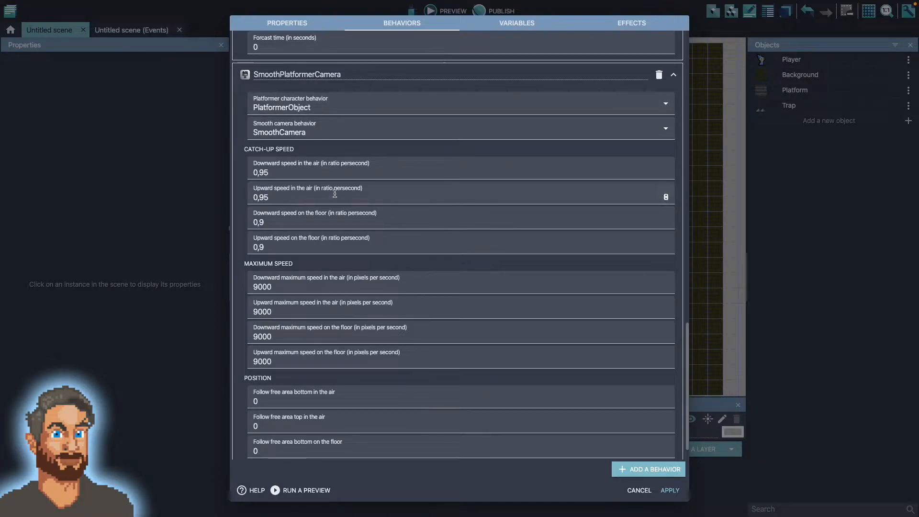
pyautogui.scroll(3)
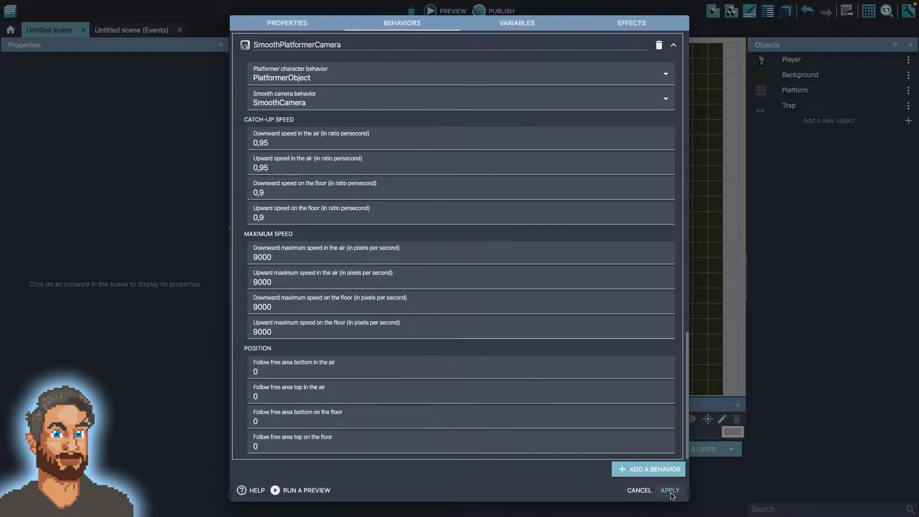
pyautogui.click(669, 491)
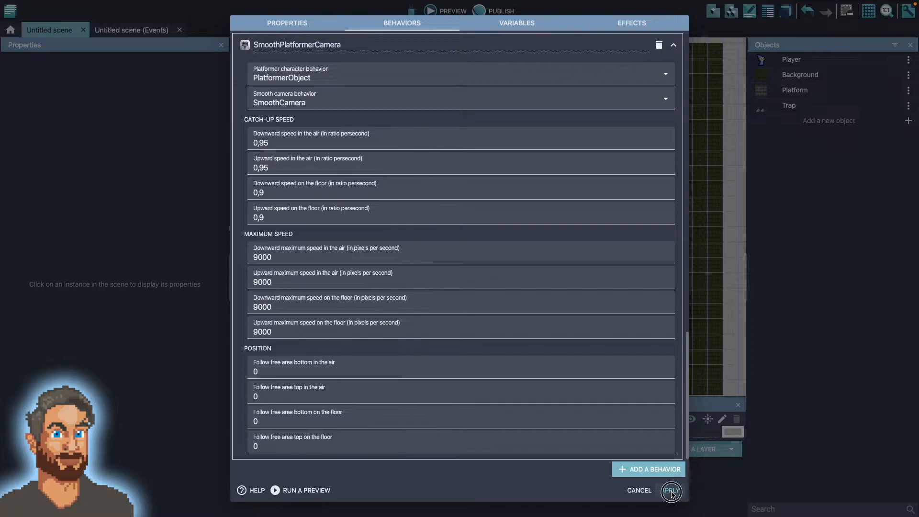
pyautogui.click(671, 491)
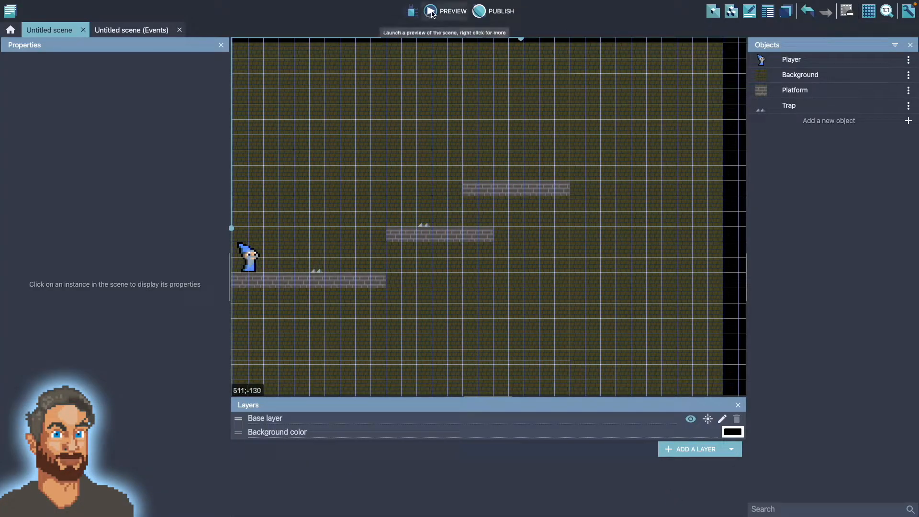
# Open the project overview to search for new extensions again.
pyautogui.click(444, 10)
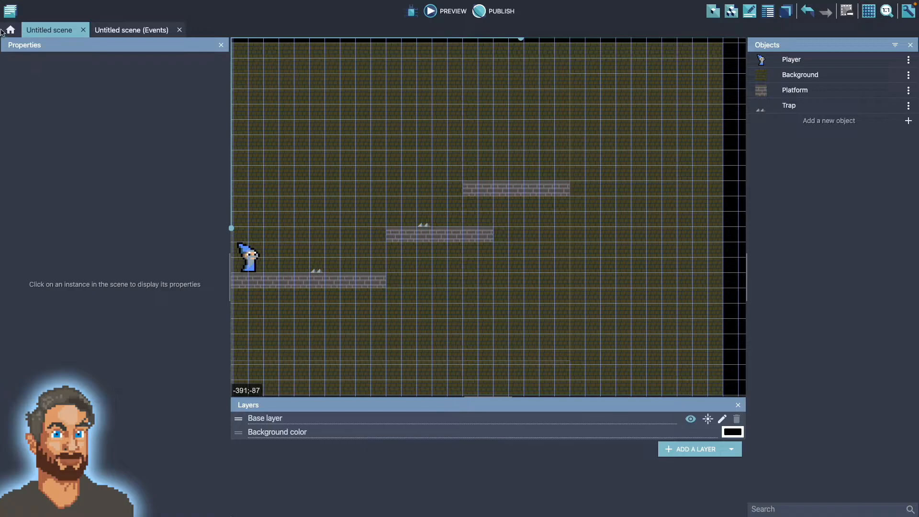
pyautogui.click(10, 11)
pyautogui.write('shak')
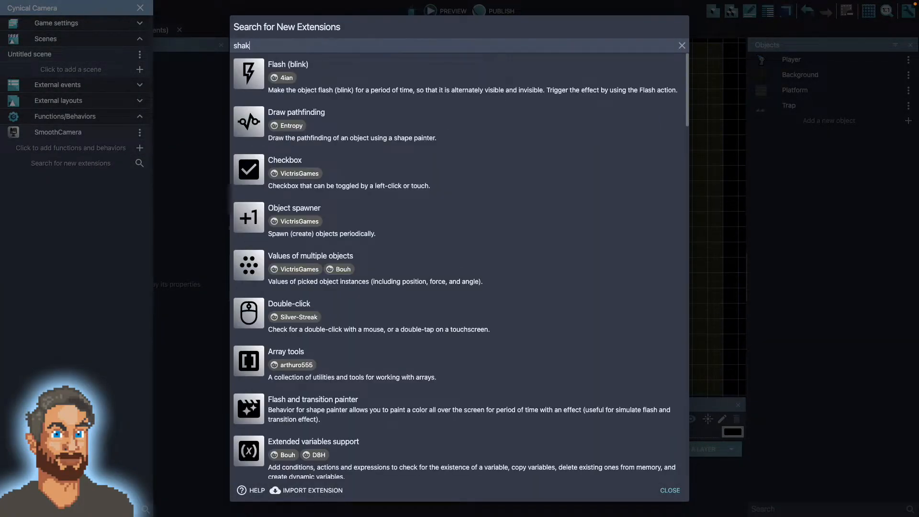
# Search 'shake', install the Camera Shake extension, and close the project overview.
pyautogui.write('e')
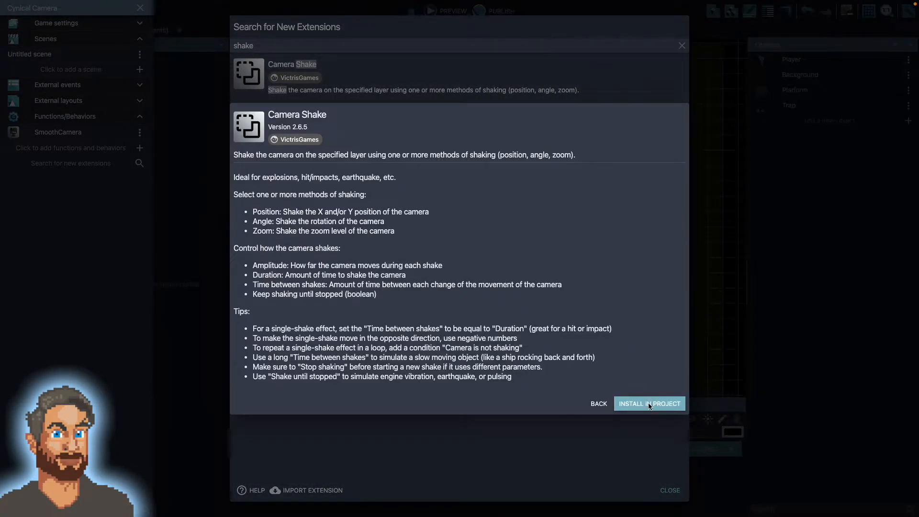
pyautogui.click(648, 403)
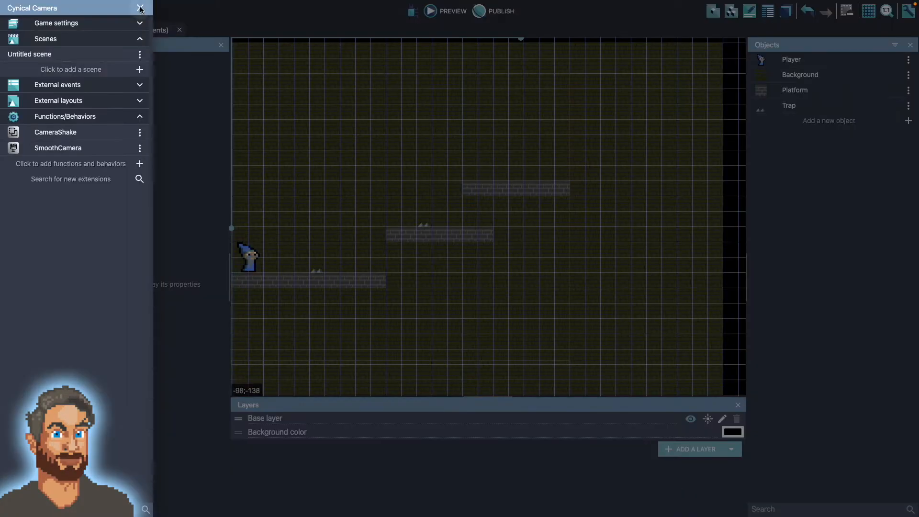
pyautogui.click(140, 8)
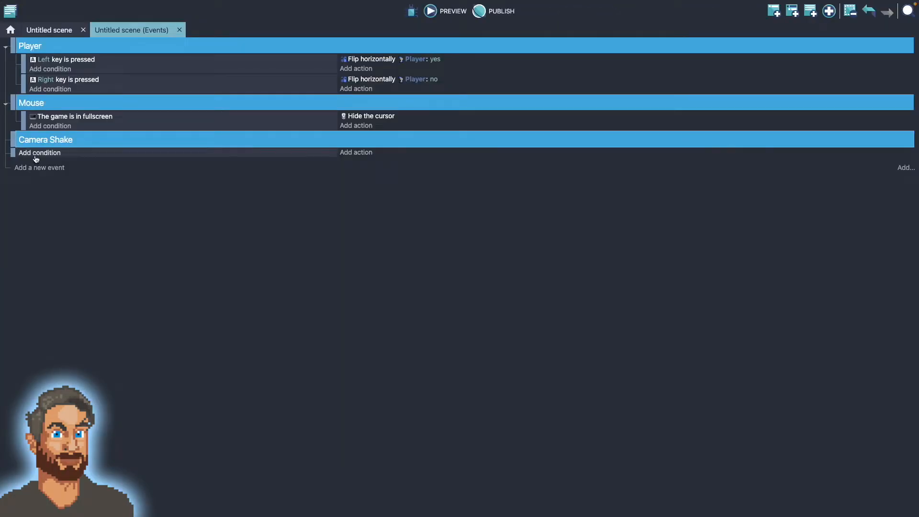
# Give the Camera Shake event conditions 'Player in collision with Trap' and 'Trigger once'.
pyautogui.click(39, 152)
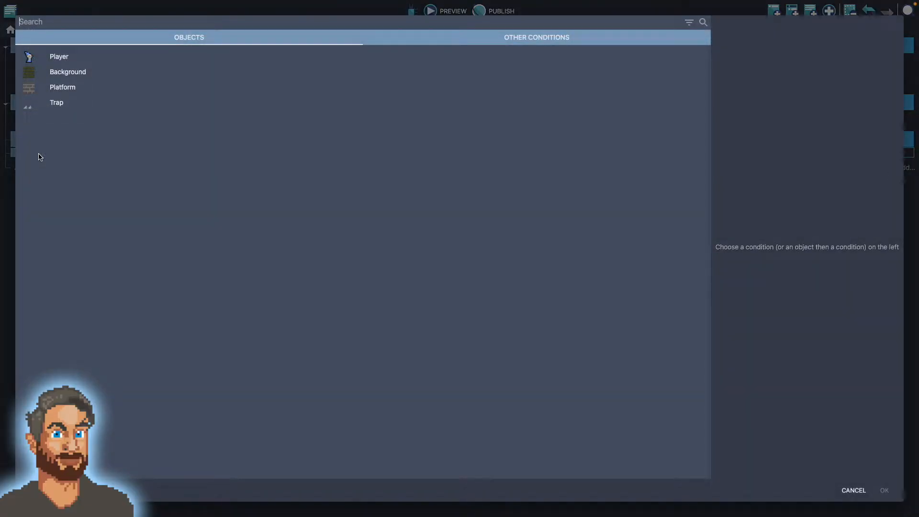
pyautogui.write('collision')
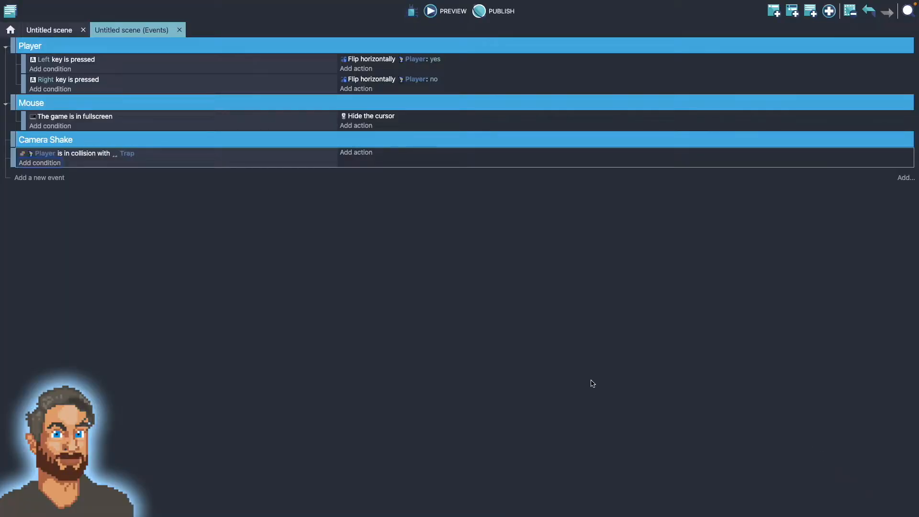
pyautogui.moveTo(408, 287)
pyautogui.write('trigger')
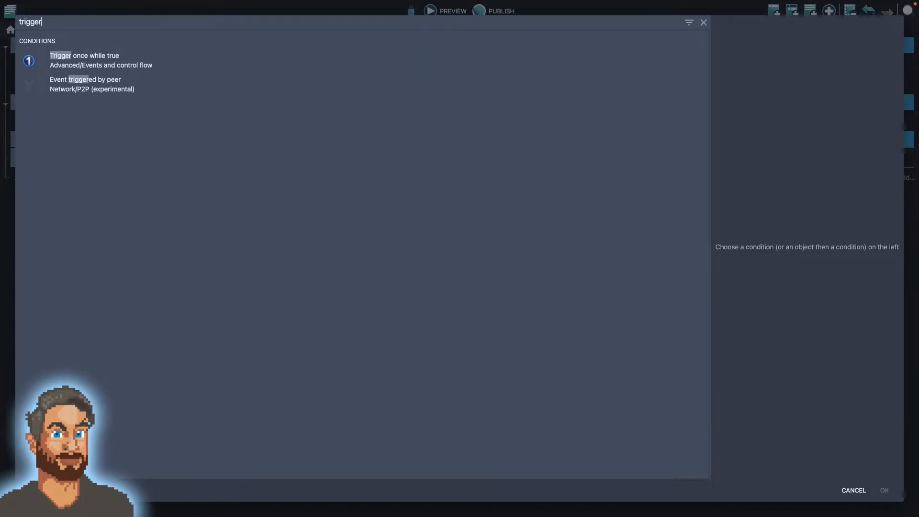
pyautogui.click(85, 60)
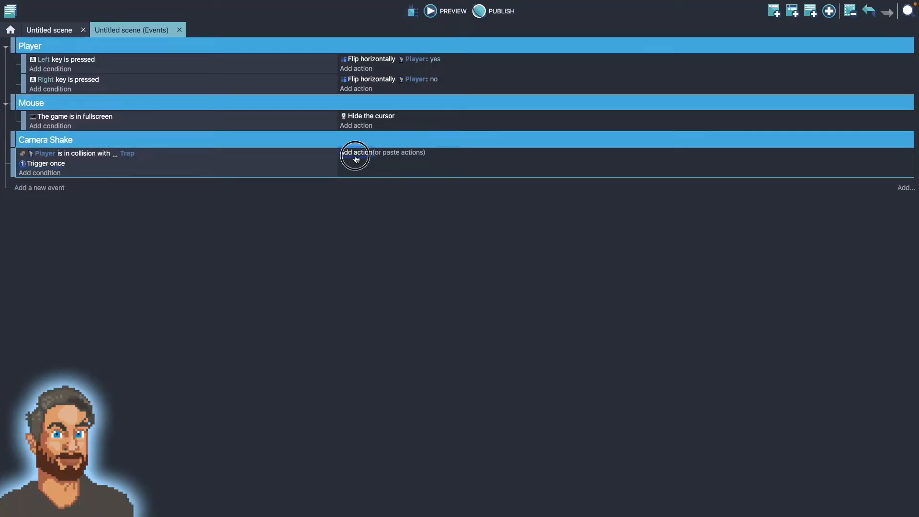
# Add a Camera Shake action with 10 px amplitude on both X and Y.
pyautogui.click(356, 157)
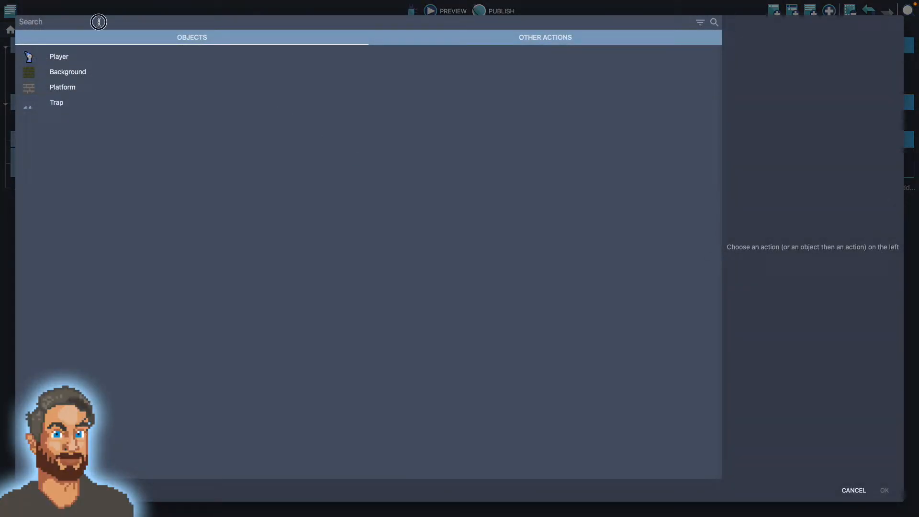
pyautogui.write('shak')
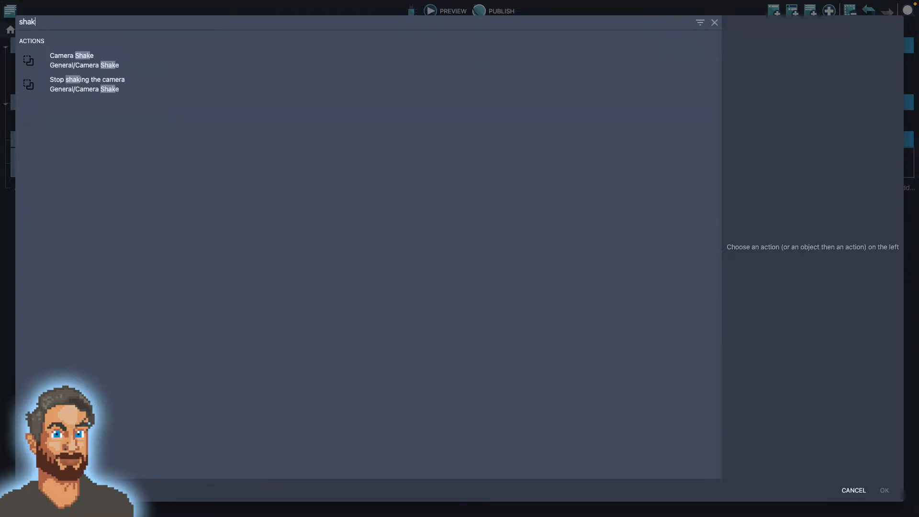
pyautogui.click(71, 55)
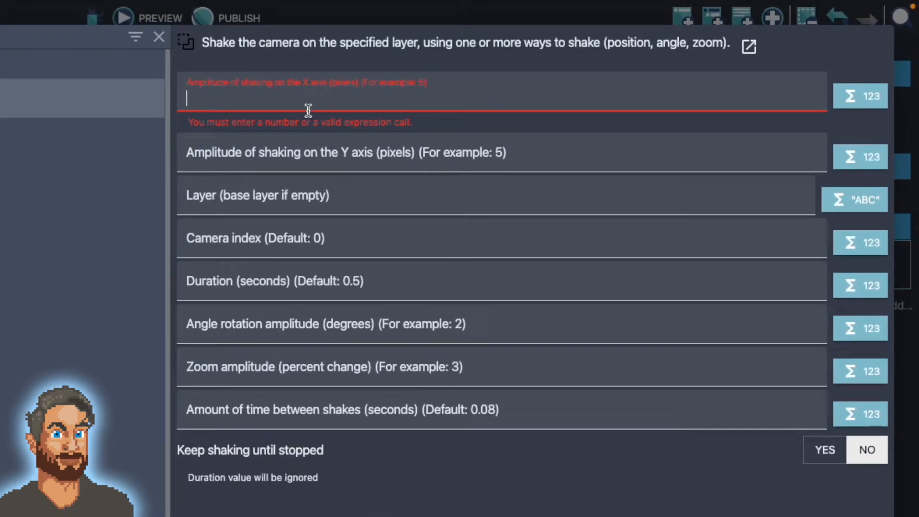
pyautogui.moveTo(316, 153)
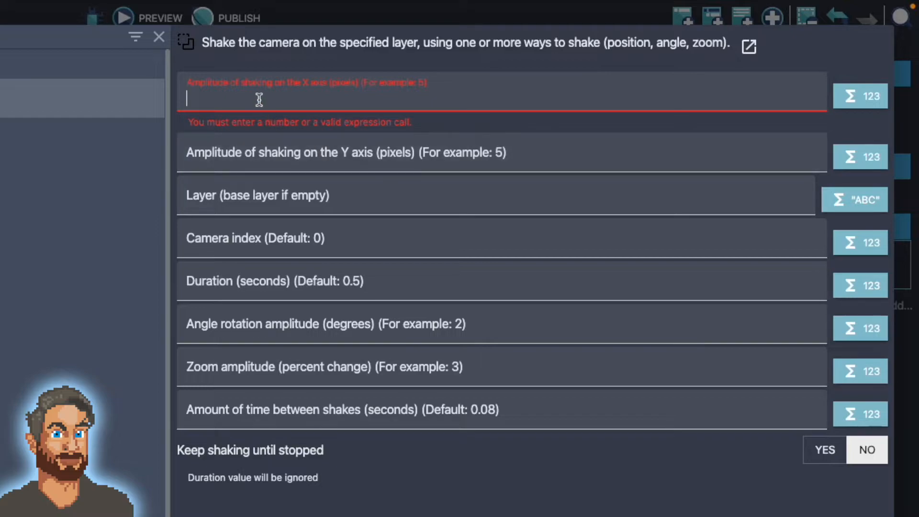
pyautogui.write('1')
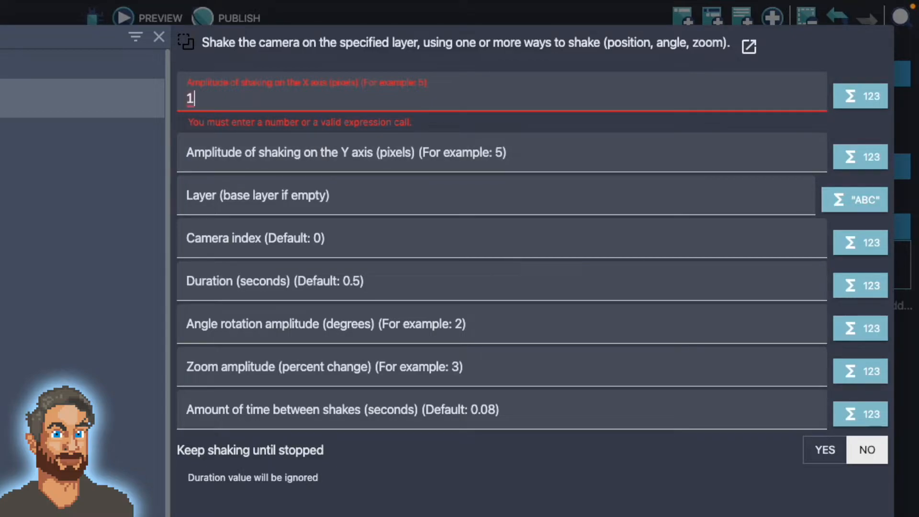
pyautogui.write('0')
pyautogui.click(502, 154)
pyautogui.write('10')
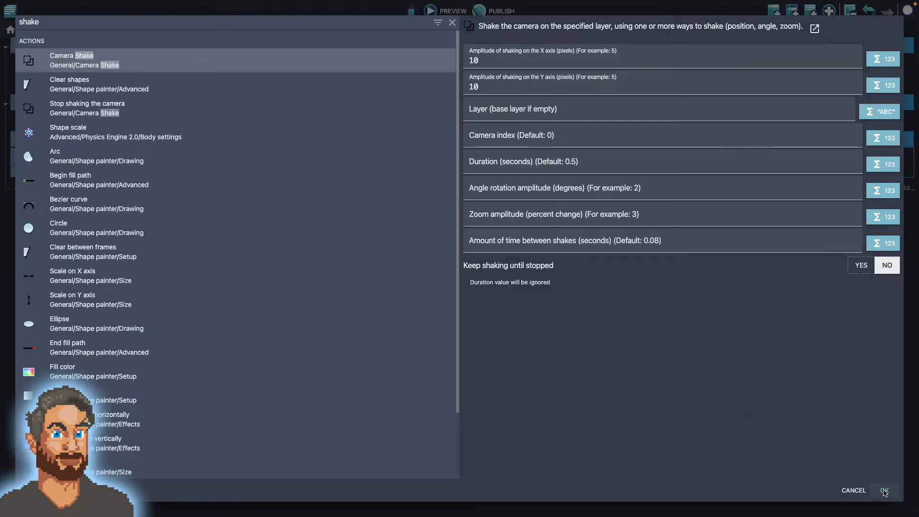
pyautogui.click(885, 491)
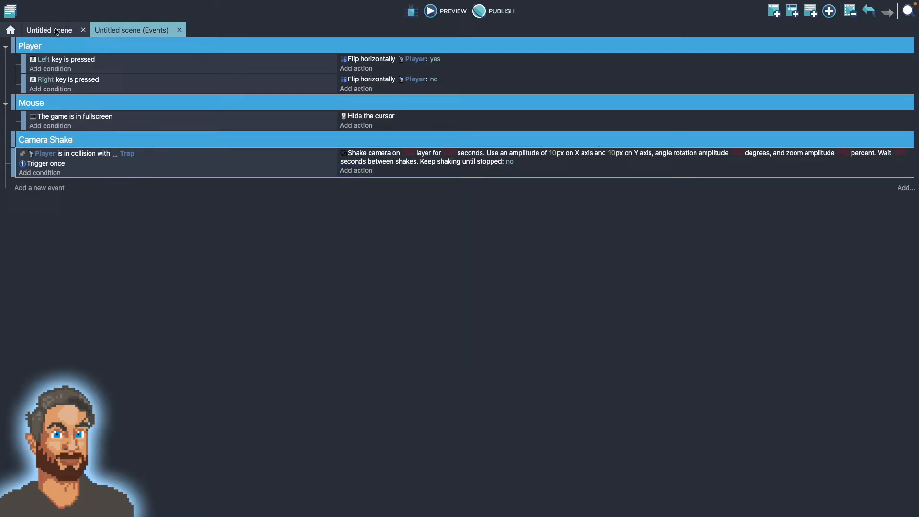
# Return to the Untitled scene and launch a preview of the platformer level.
pyautogui.click(49, 30)
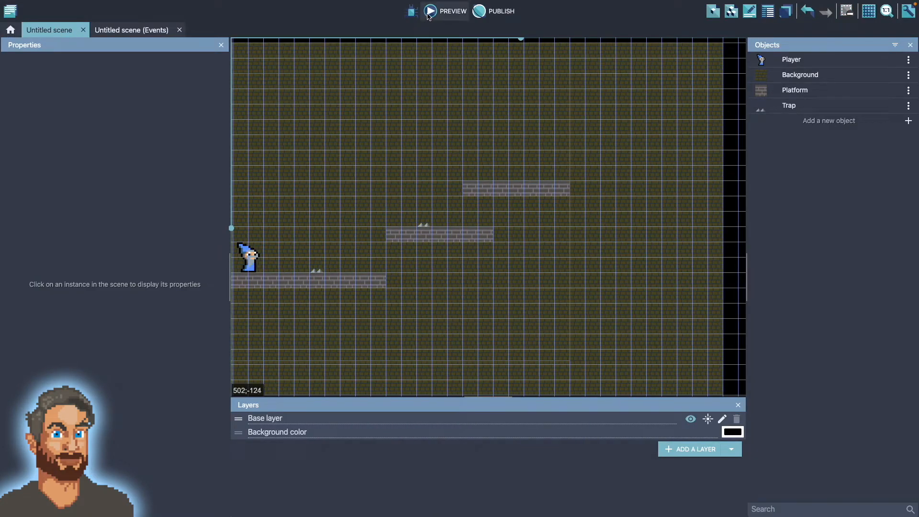
pyautogui.click(430, 10)
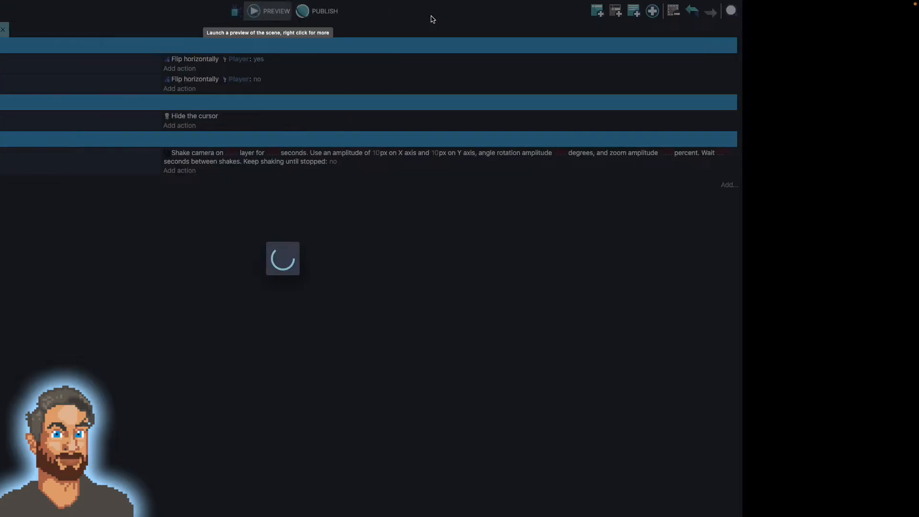
pyautogui.click(269, 10)
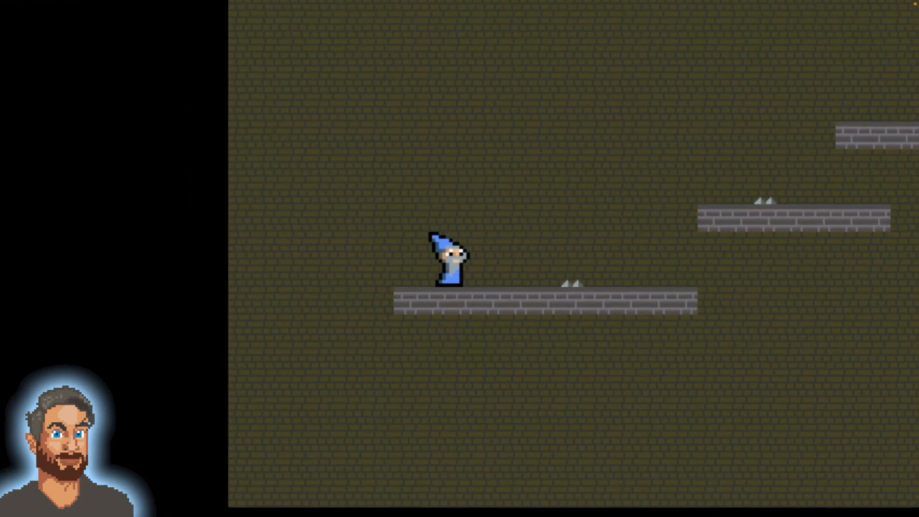